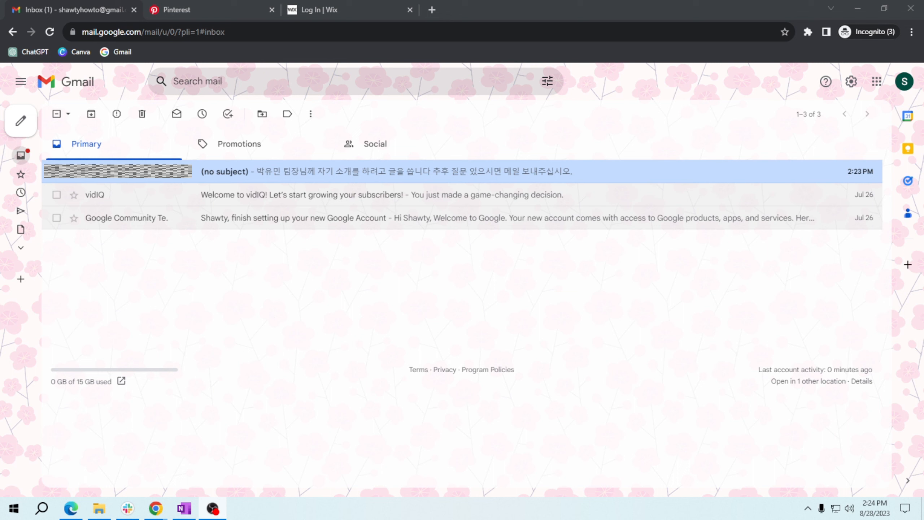
{"action": "mouse_move", "coordinate": [454, 195]}
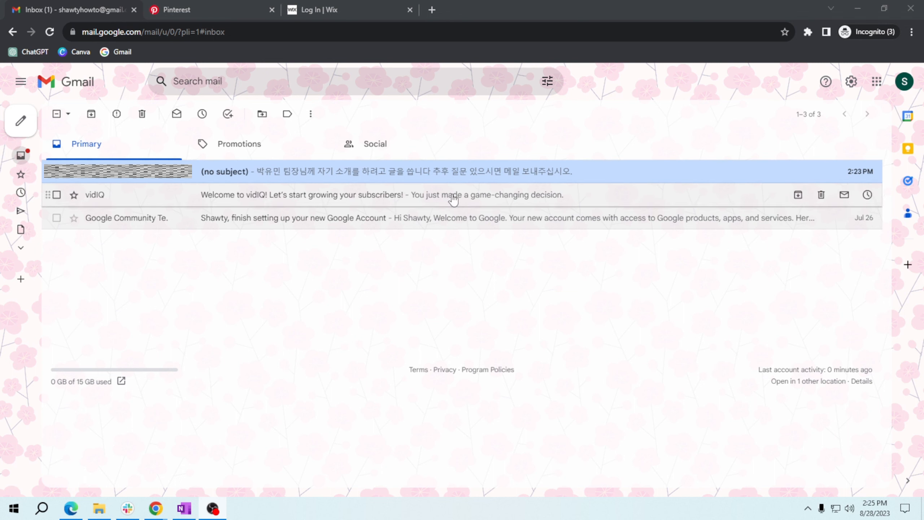
{"action": "mouse_move", "coordinate": [535, 182]}
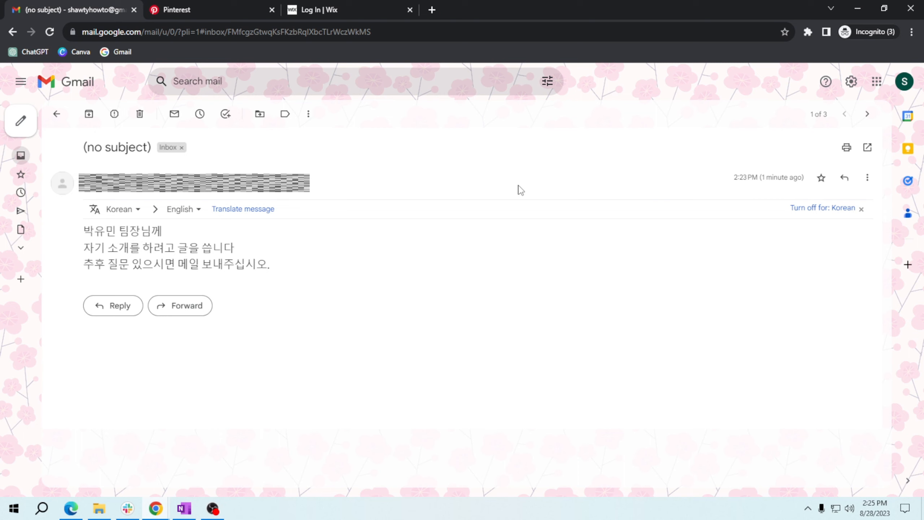
{"action": "mouse_move", "coordinate": [217, 239]}
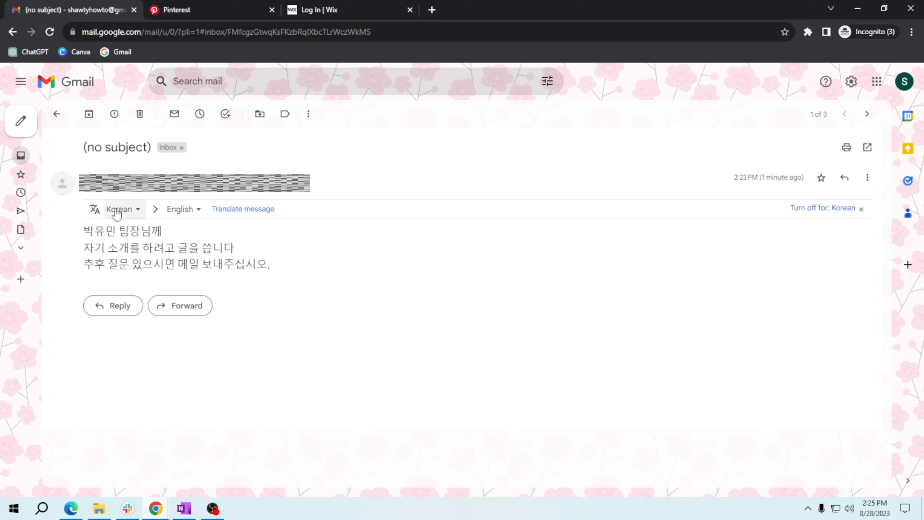
{"action": "mouse_move", "coordinate": [129, 215]}
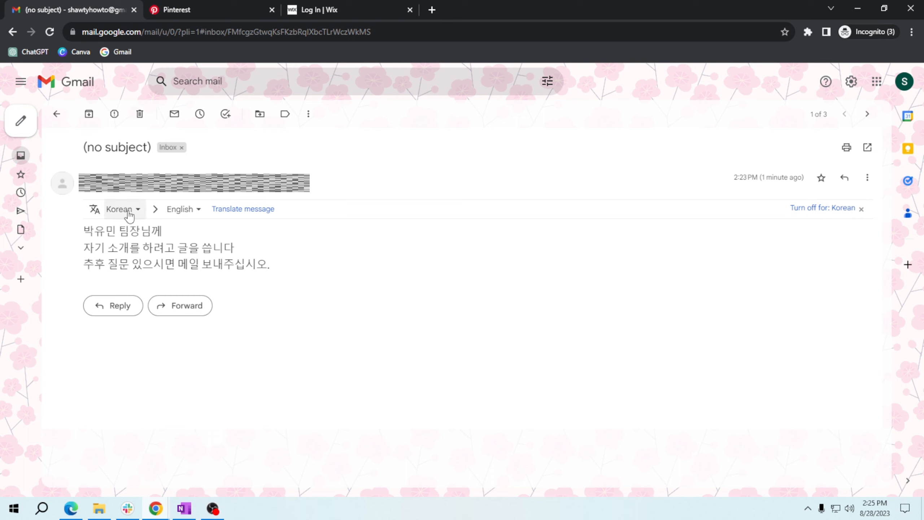
{"action": "mouse_move", "coordinate": [147, 219]}
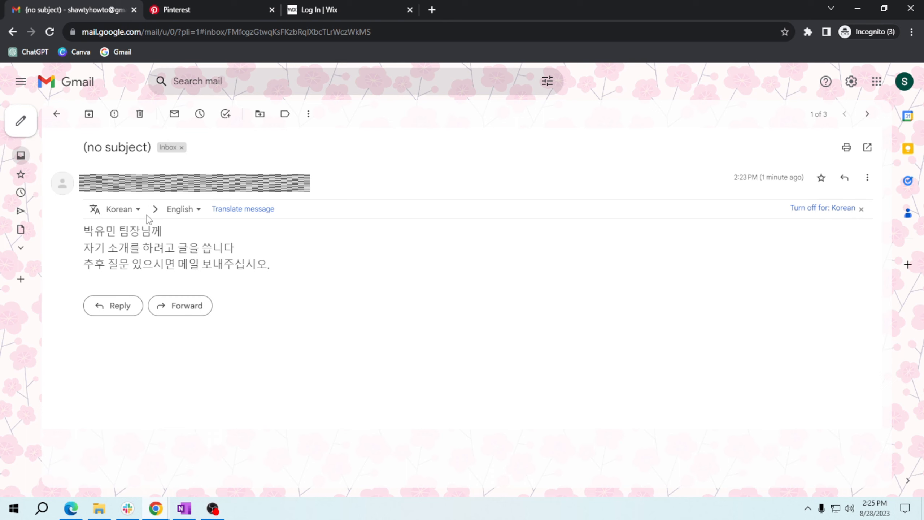
{"action": "mouse_move", "coordinate": [184, 208]}
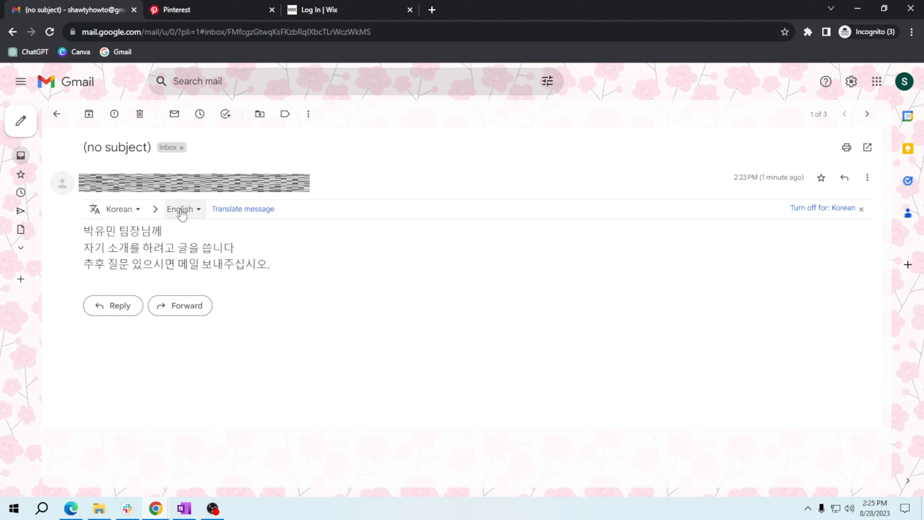
{"action": "mouse_move", "coordinate": [243, 209]}
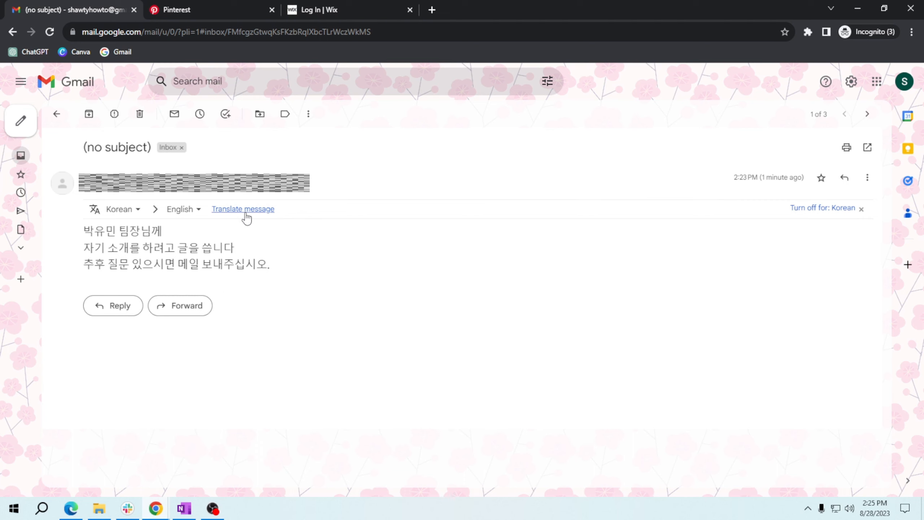
Translate the no-subject Korean email's three lines into English with Translate message.
{"action": "left_click", "coordinate": [243, 209]}
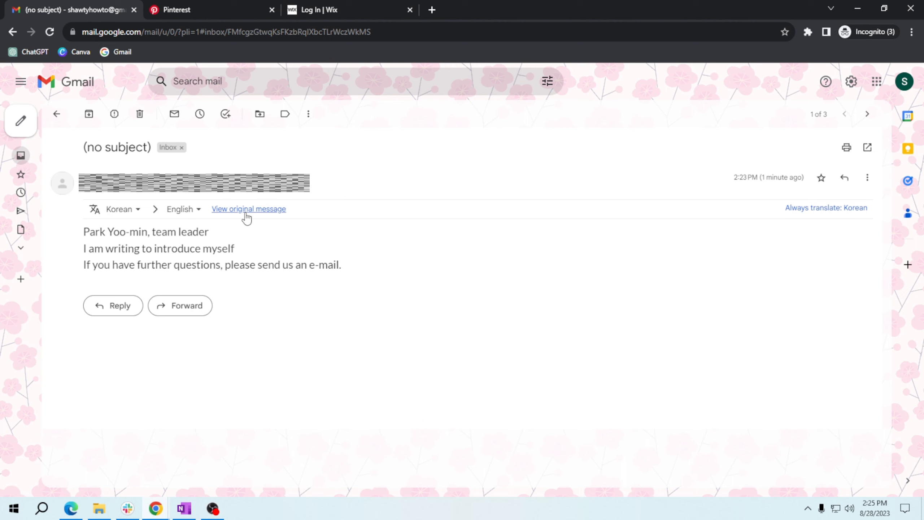